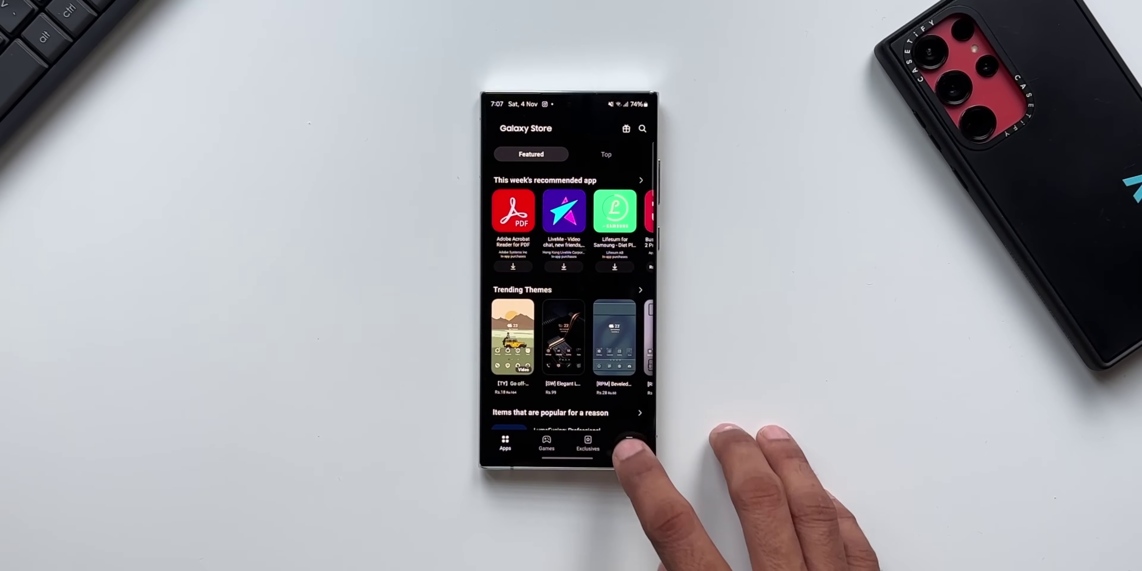
Show the Auto Blocker listing in Galaxy Store, marked as Installed.
click(626, 128)
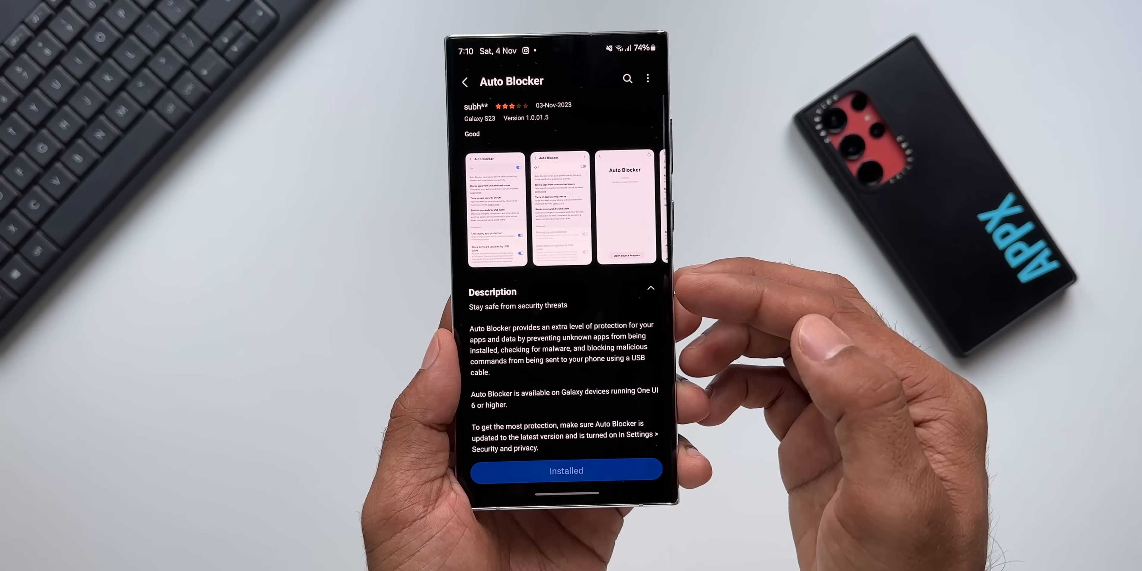
Scroll the Settings main list down to Security and privacy.
scroll(down, 3)
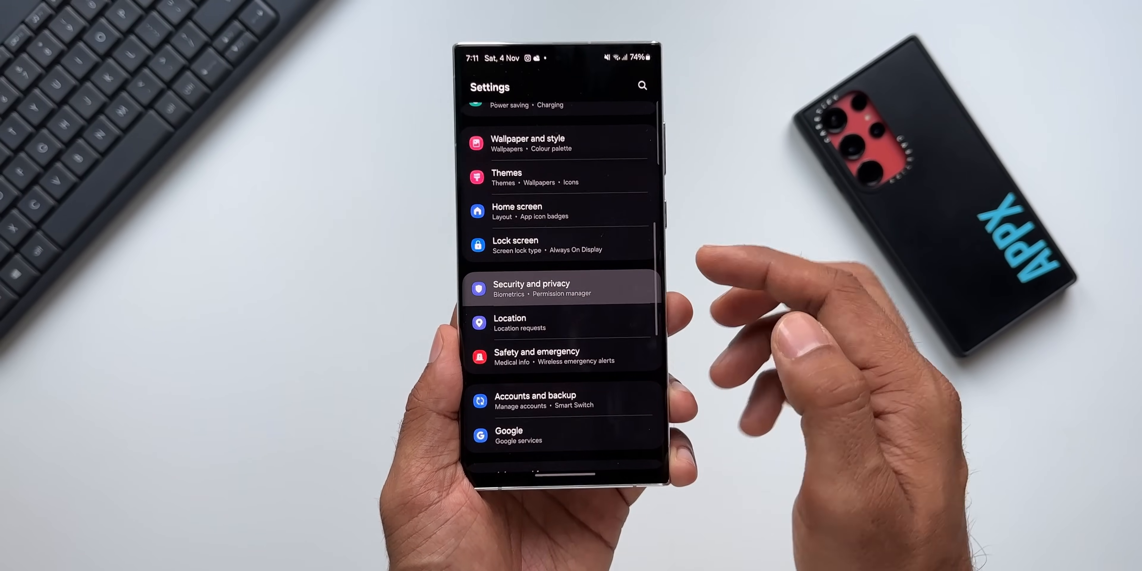
Reach the Auto Blocker page via Security and privacy > Additional security settings.
click(557, 288)
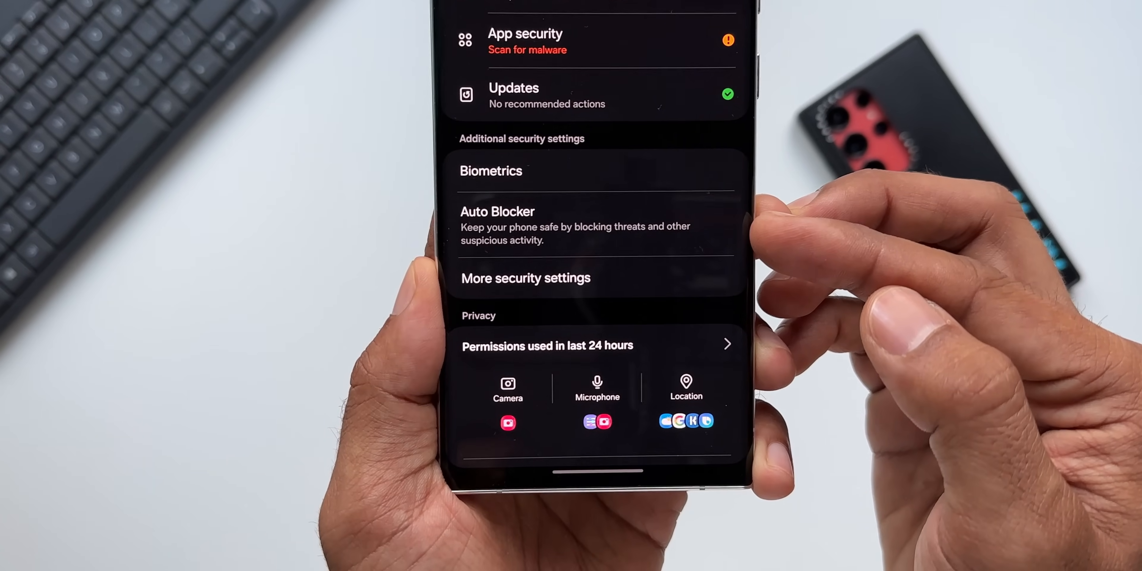
click(498, 211)
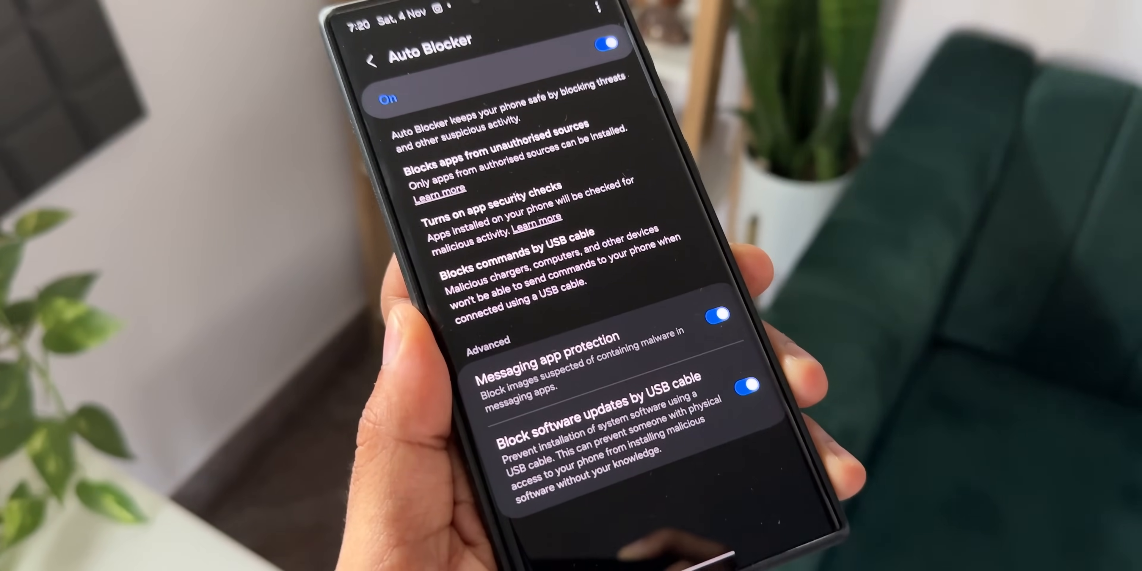
Review the Advanced protections, then reveal About Auto Blocker and Contact us in the menu.
scroll(down, 3)
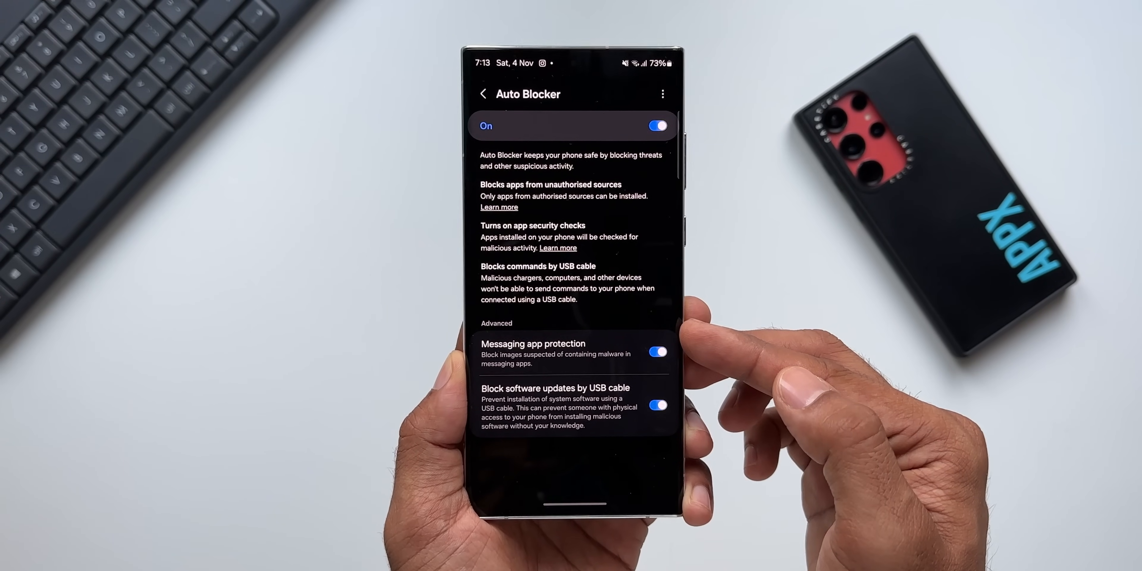
click(661, 94)
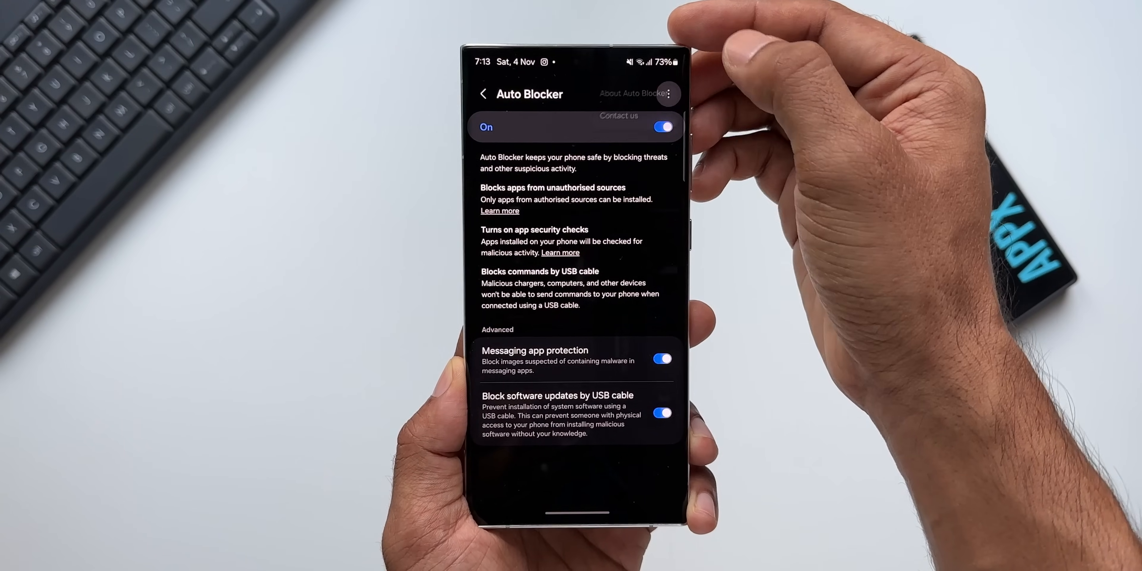